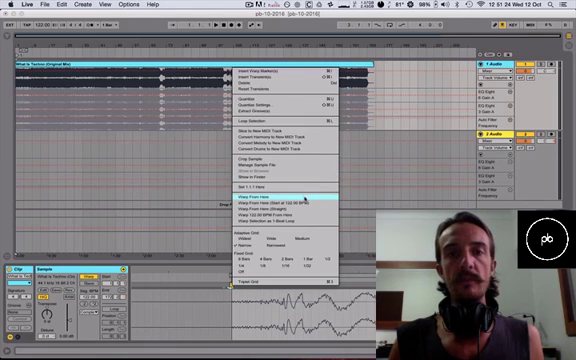
# Apply Warp From Here on the placed warp marker in the sample editor.
pyautogui.click(284, 198)
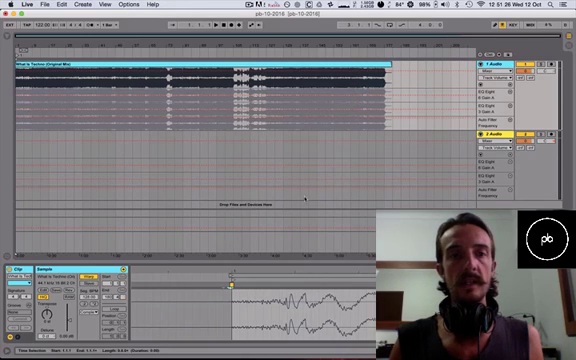